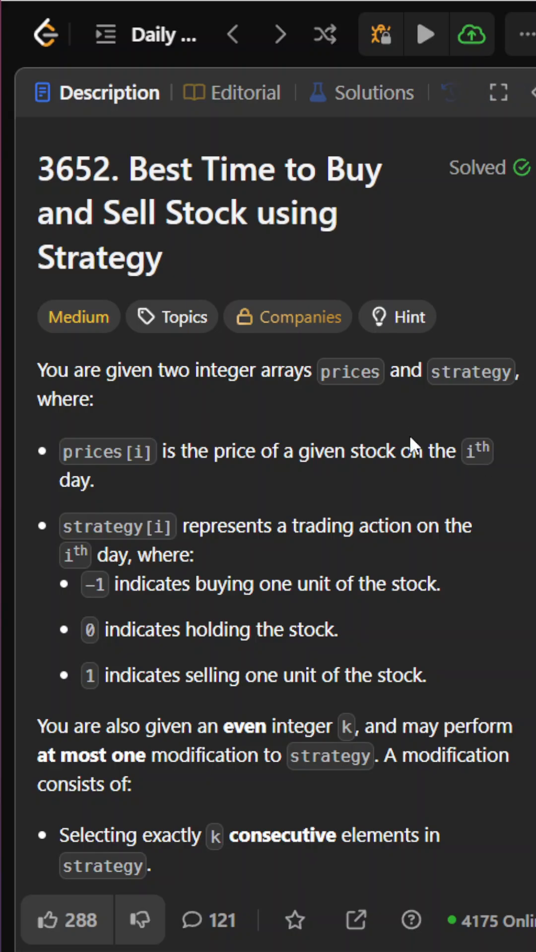
mouse_move(392, 454)
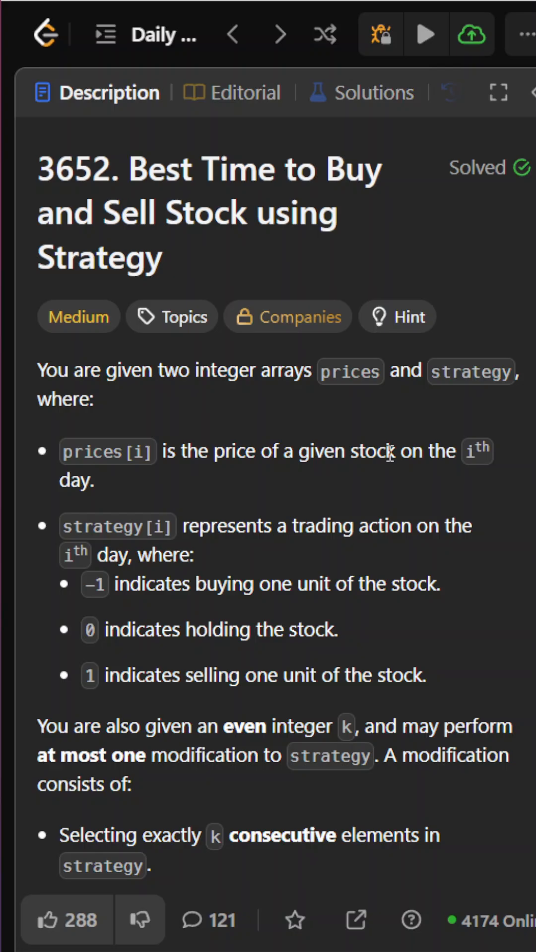
Scroll to the accepted C++ code and highlight the first 1 in the original strategy comment
scroll(down, 3)
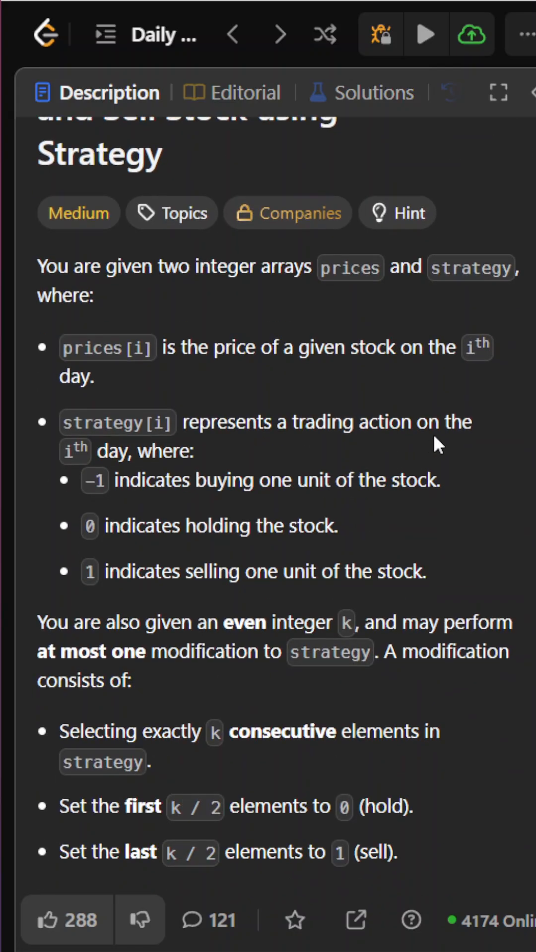
mouse_move(304, 388)
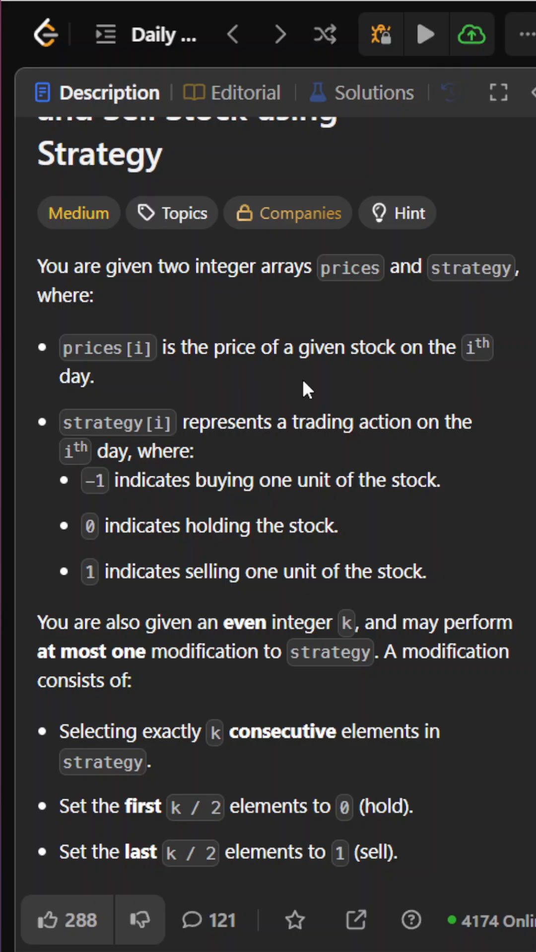
scroll(down, 3)
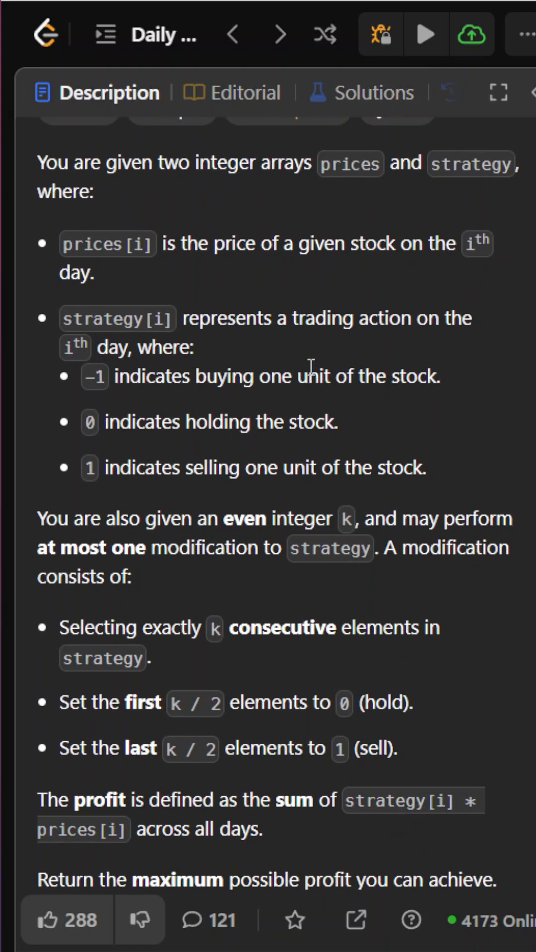
mouse_move(361, 367)
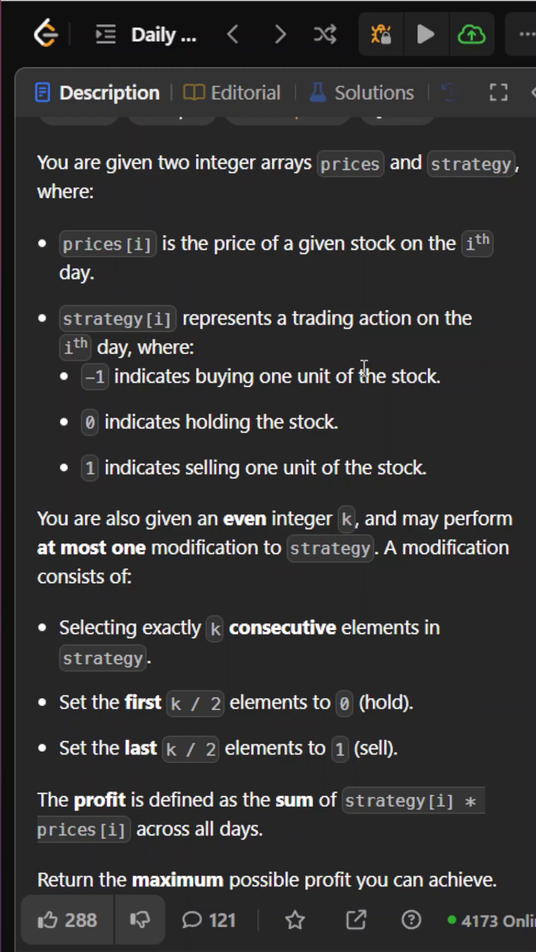
mouse_move(141, 414)
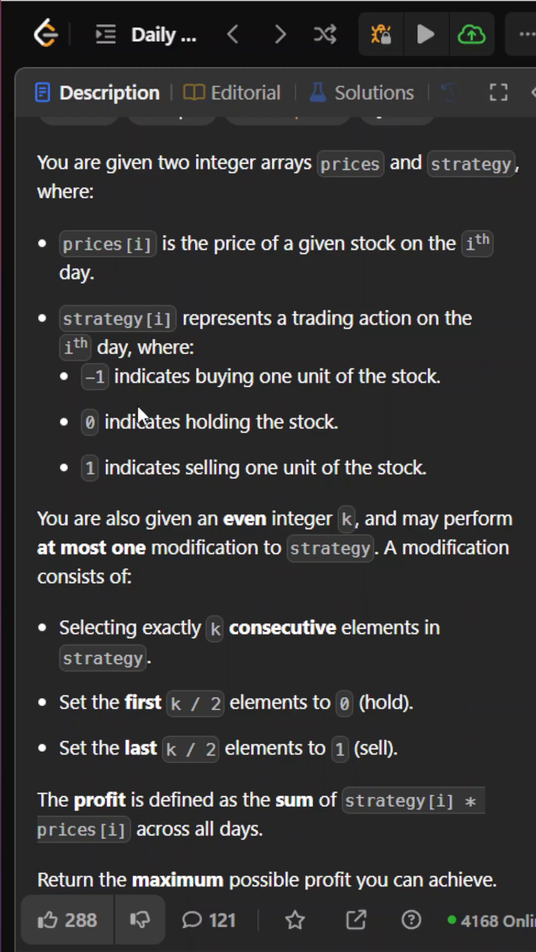
scroll(down, 3)
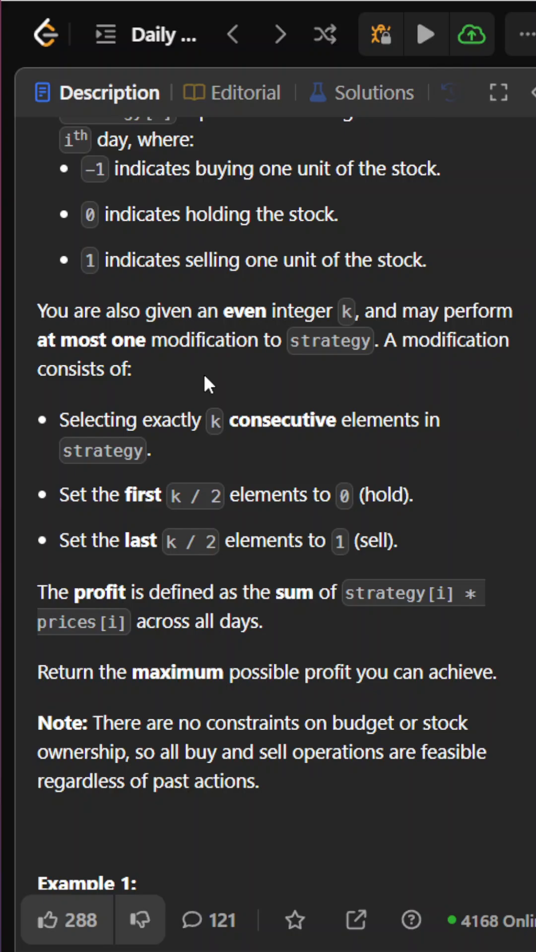
mouse_move(128, 437)
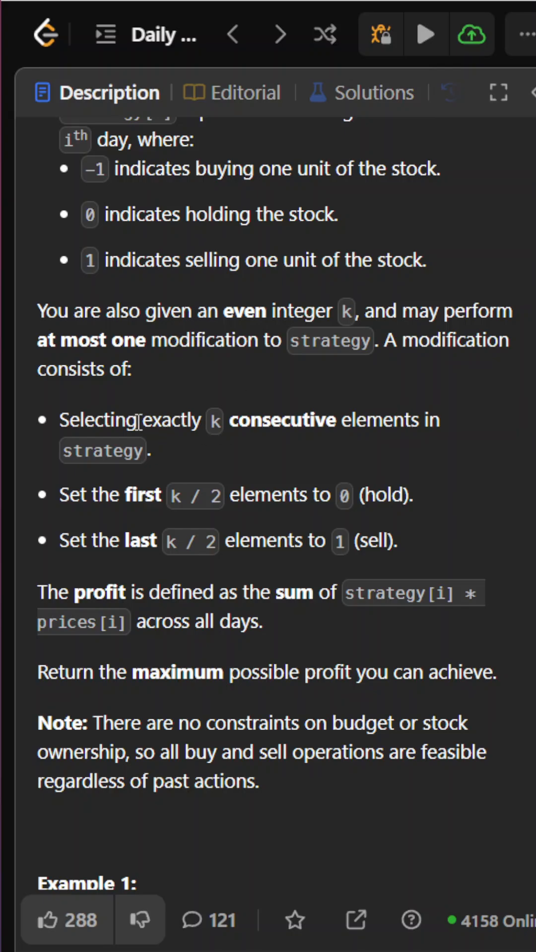
mouse_move(197, 525)
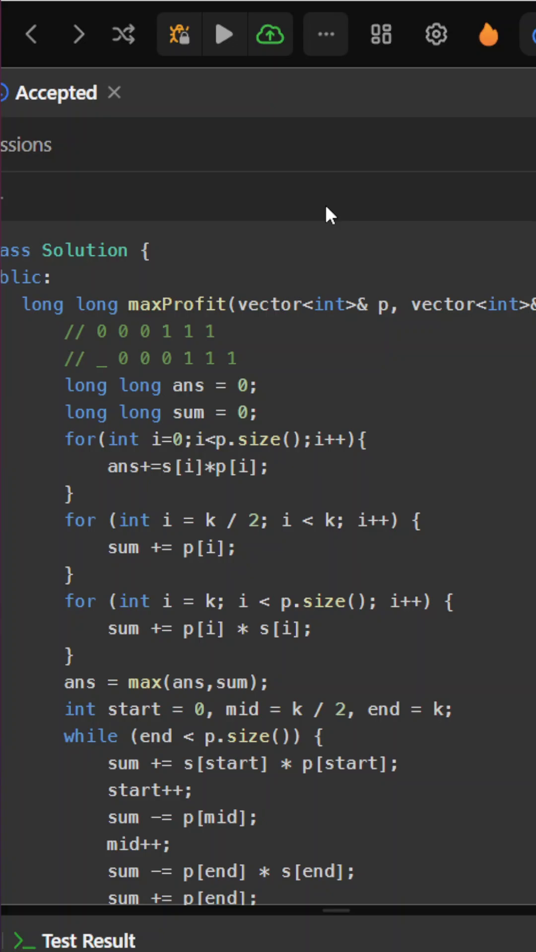
mouse_move(286, 413)
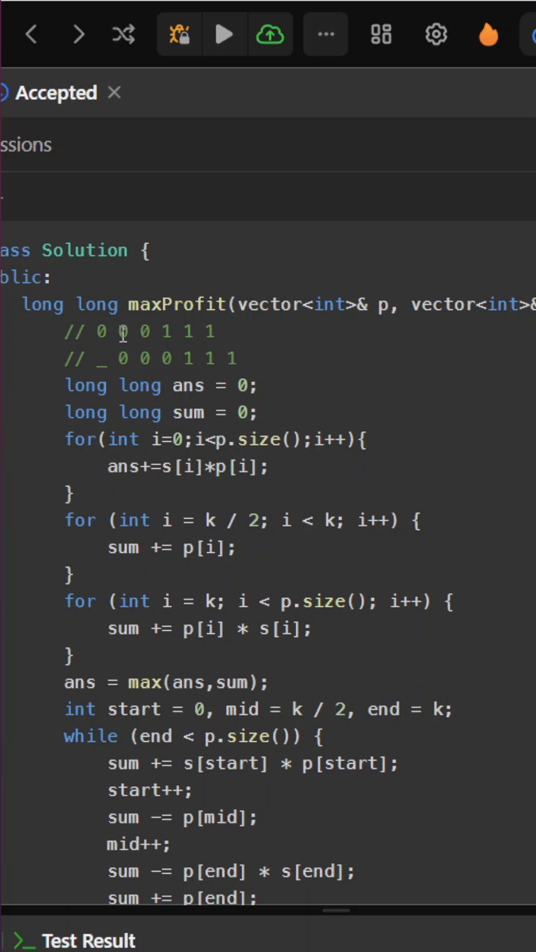
double_click(100, 333)
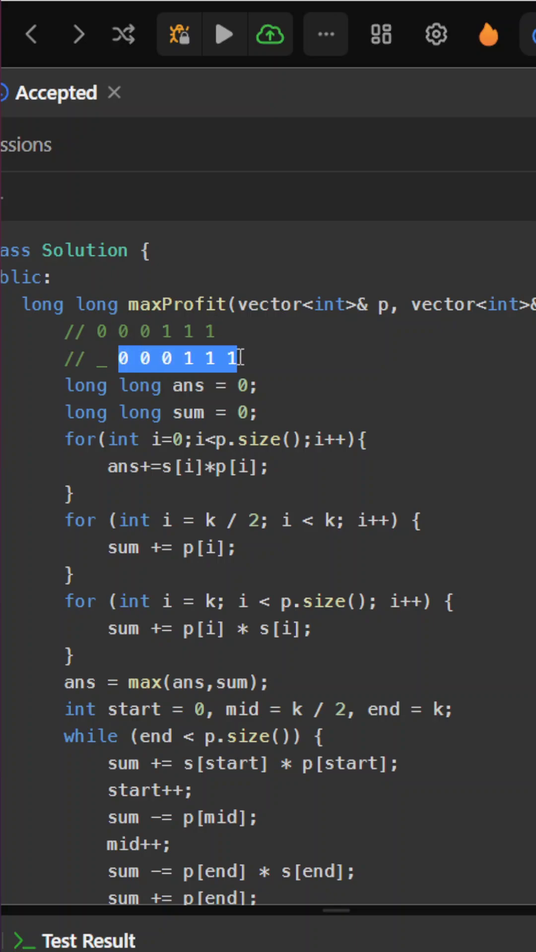
click(171, 331)
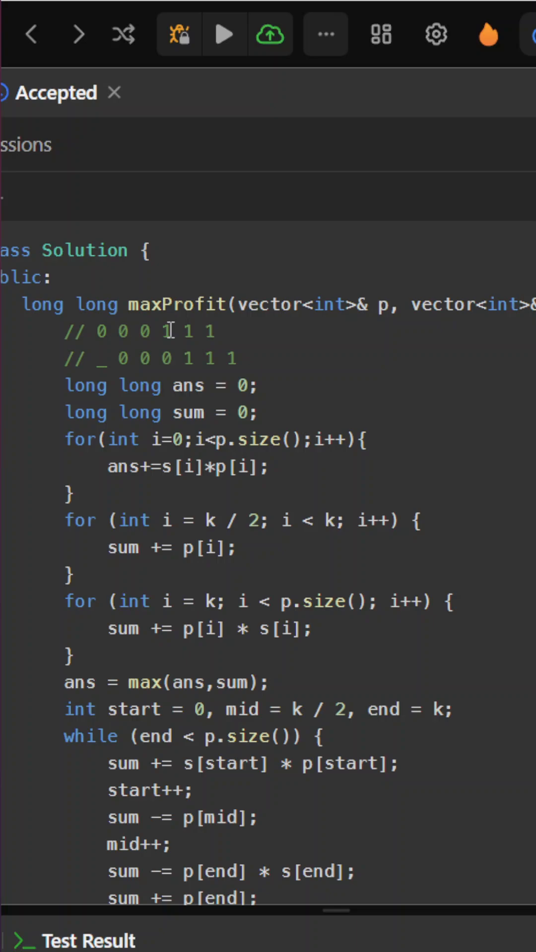
double_click(165, 332)
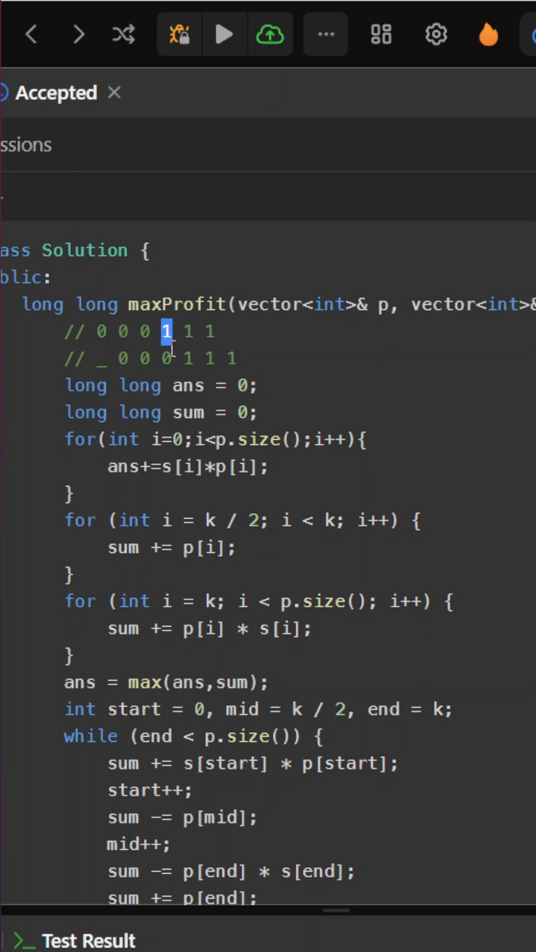
click(164, 333)
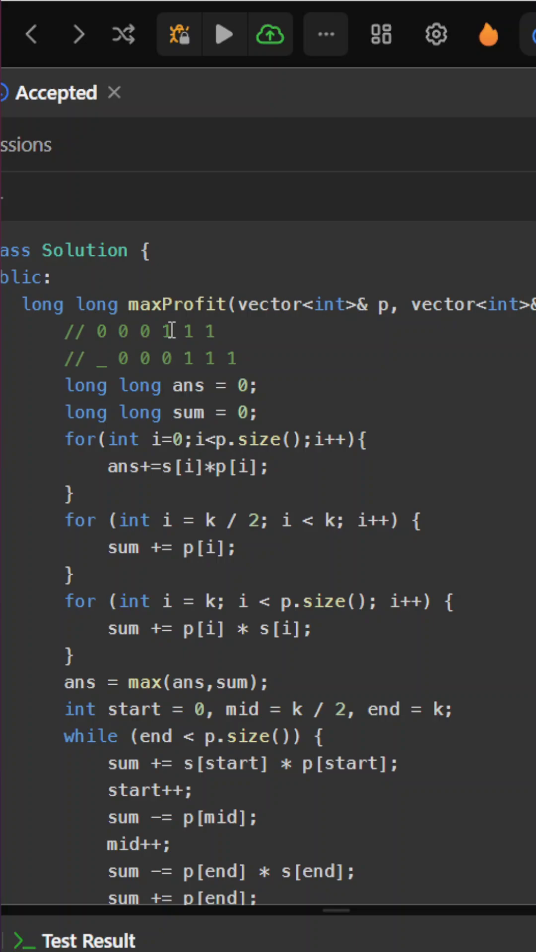
double_click(165, 332)
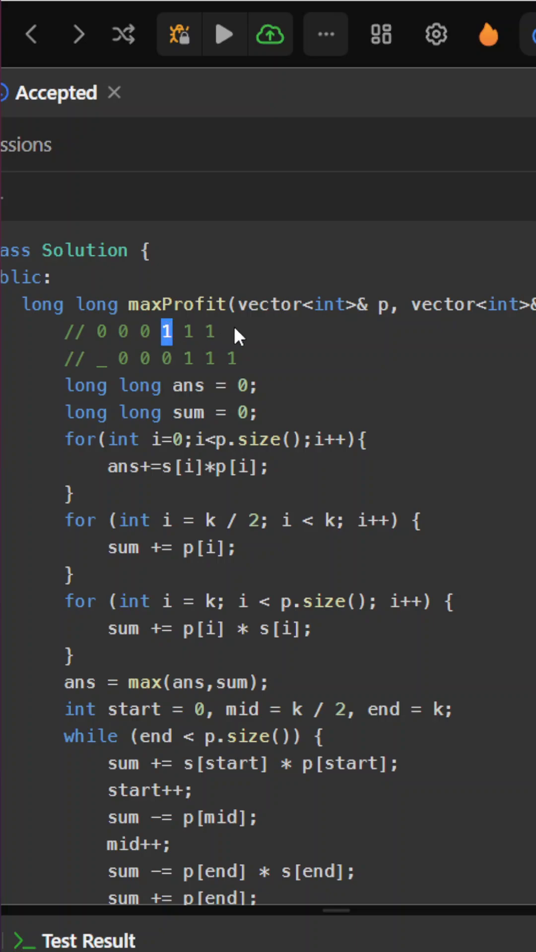
mouse_move(237, 343)
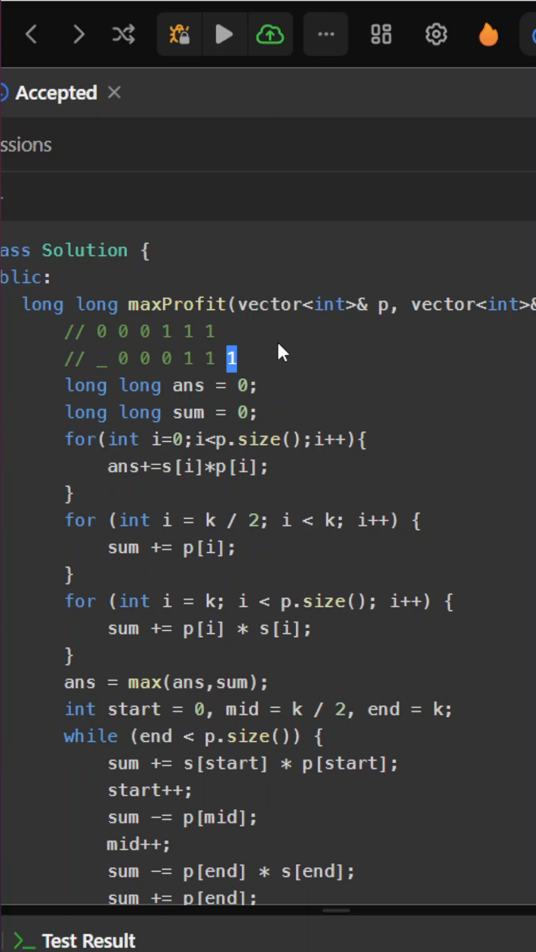
scroll(down, 3)
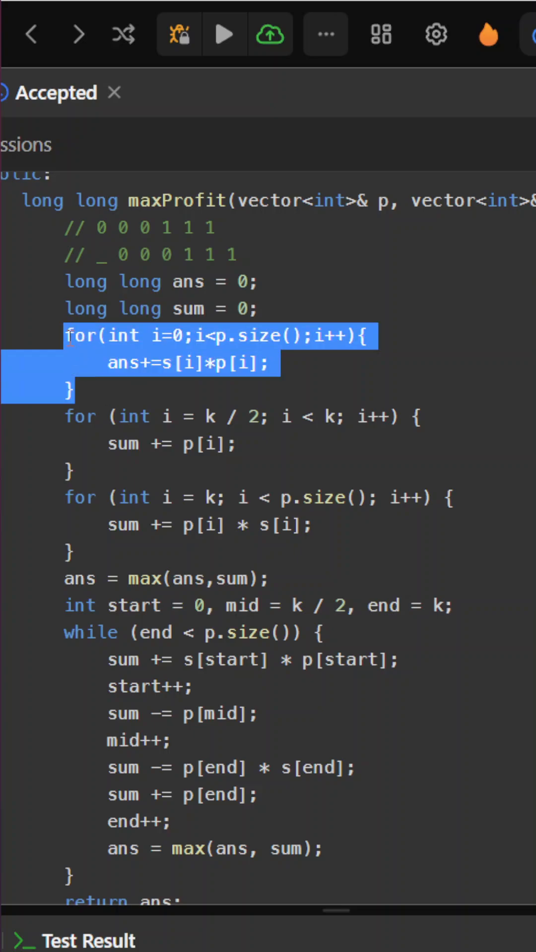
click(216, 382)
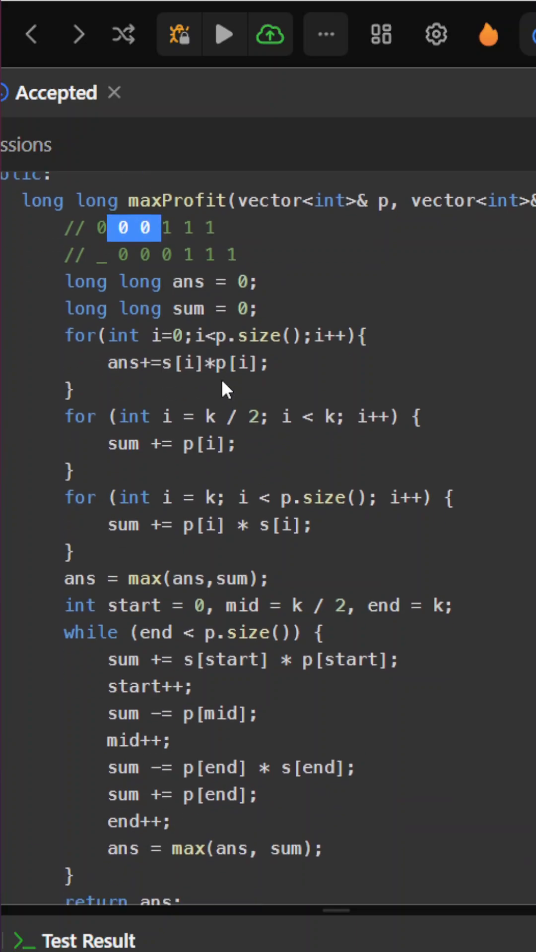
double_click(125, 444)
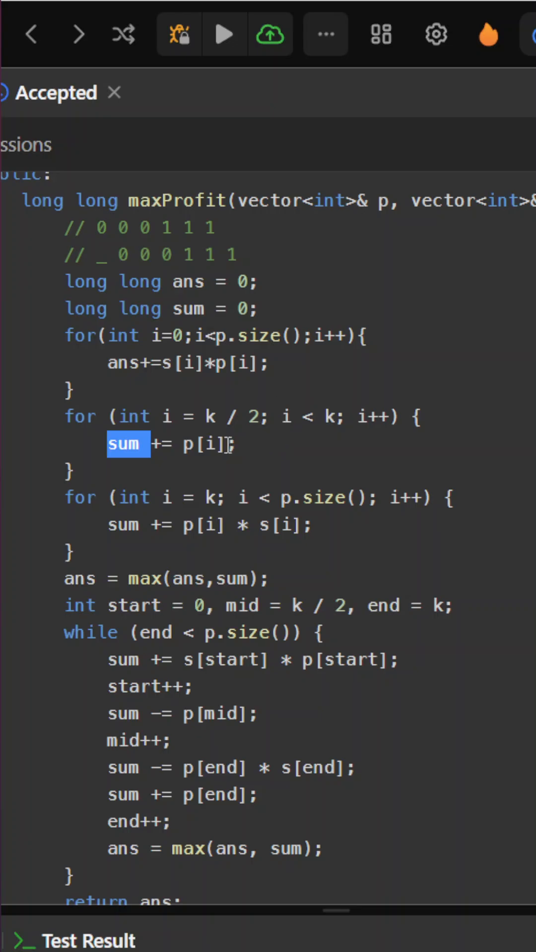
scroll(down, 3)
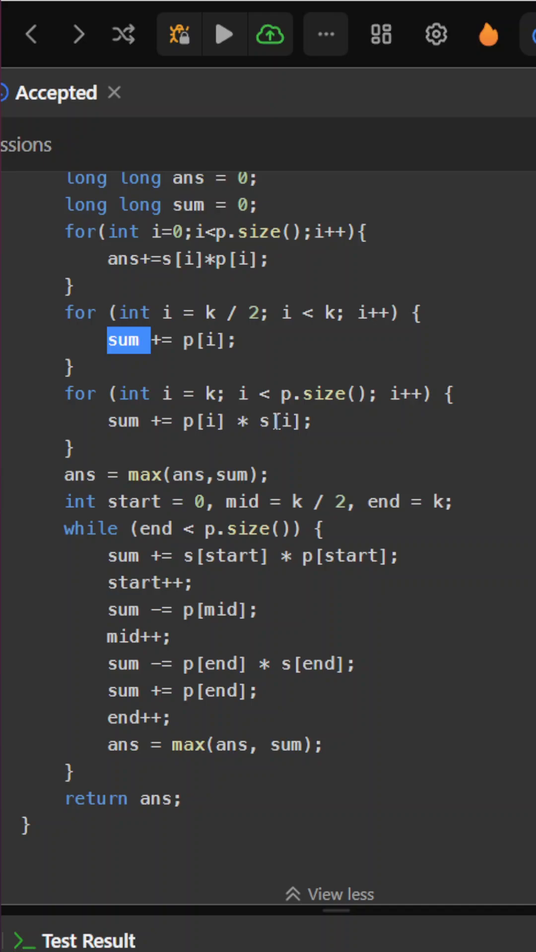
scroll(down, 3)
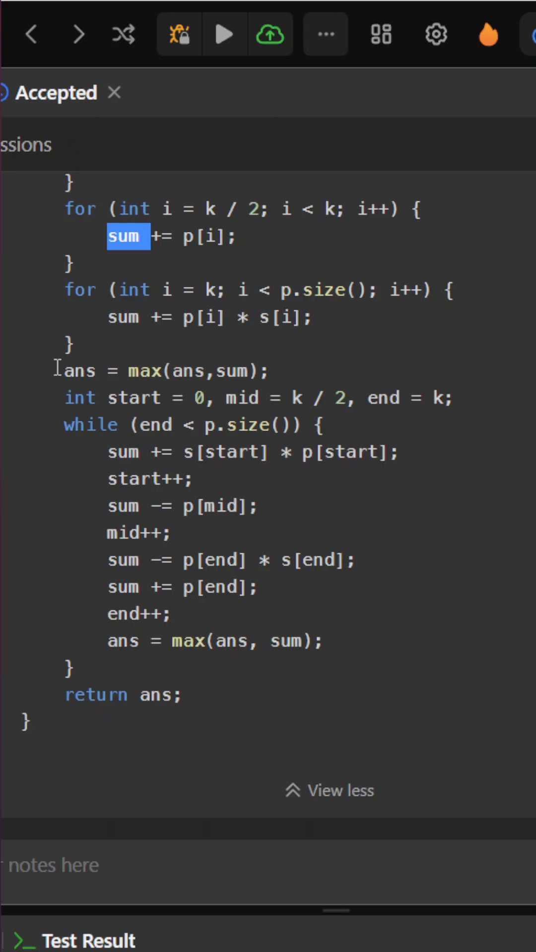
click(170, 397)
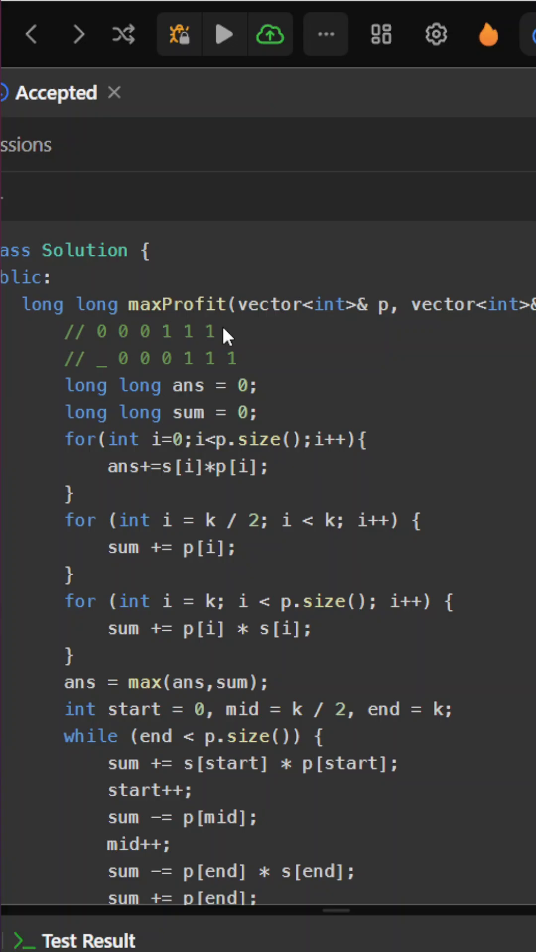
scroll(down, 3)
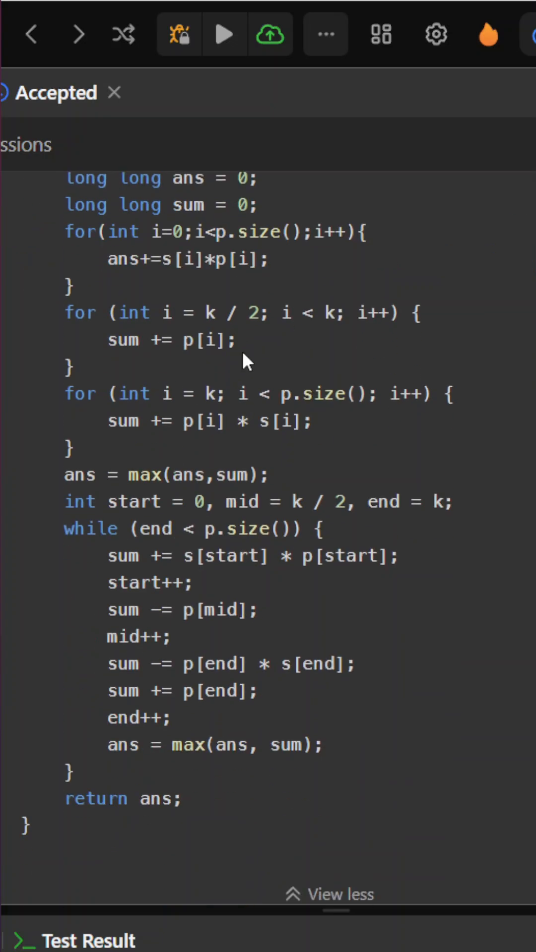
scroll(down, 3)
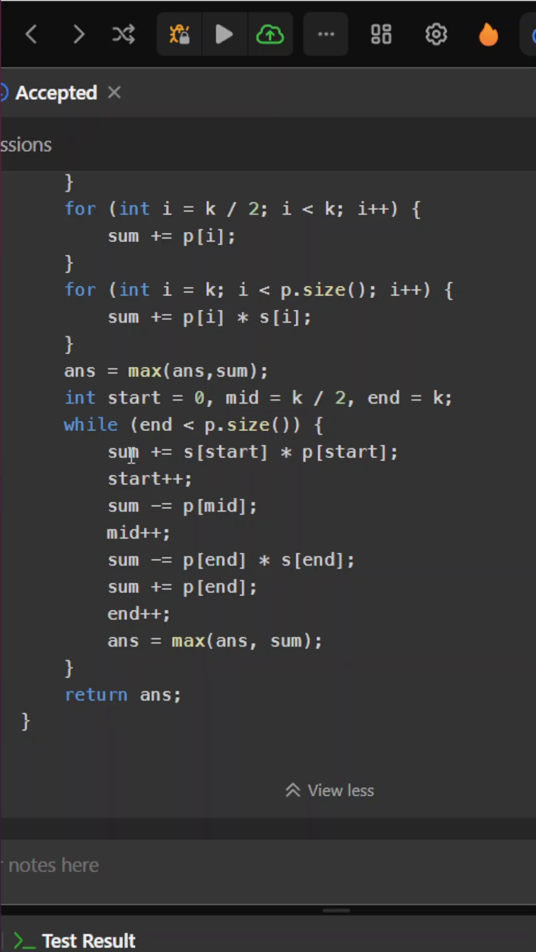
mouse_move(404, 461)
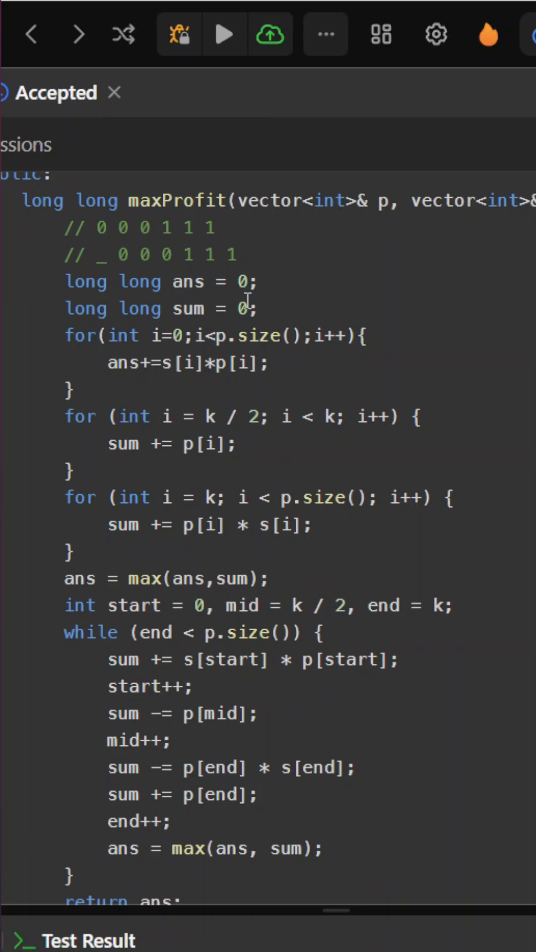
scroll(down, 3)
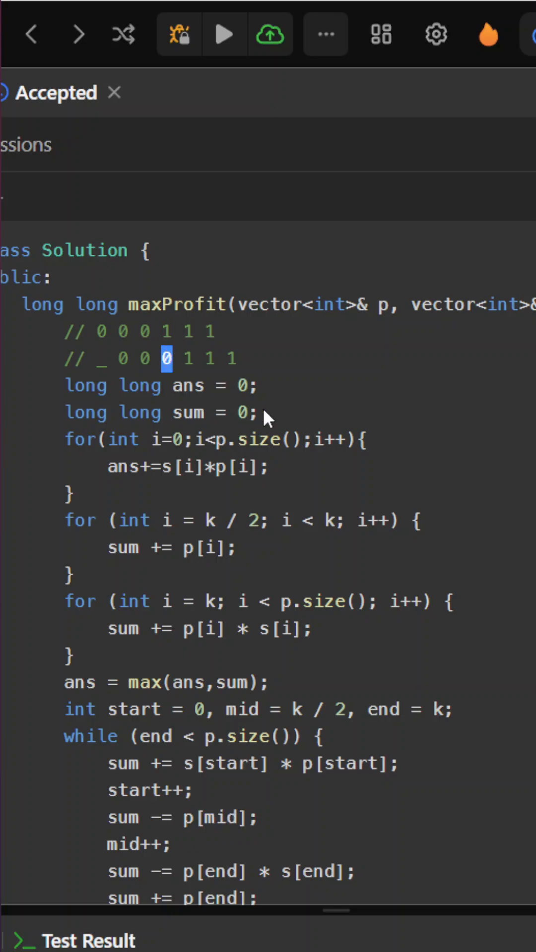
scroll(down, 3)
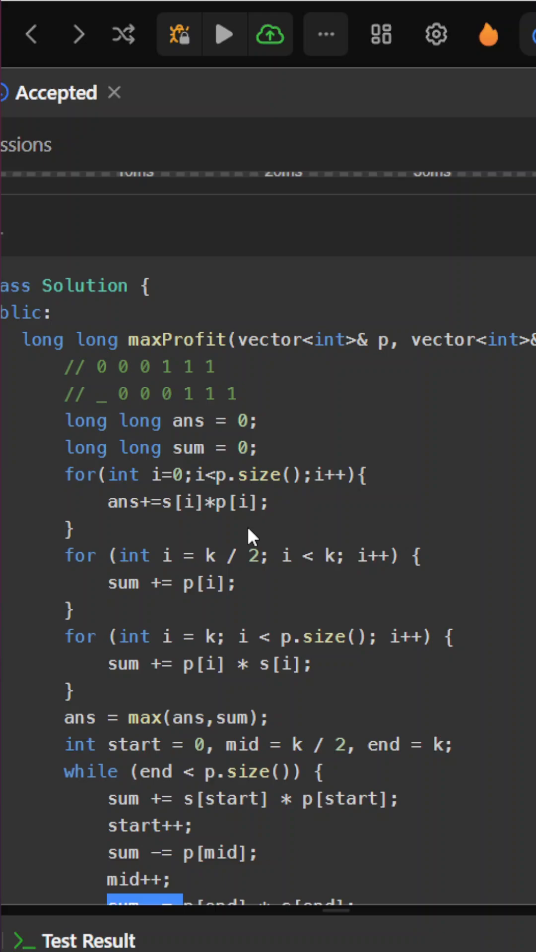
scroll(down, 3)
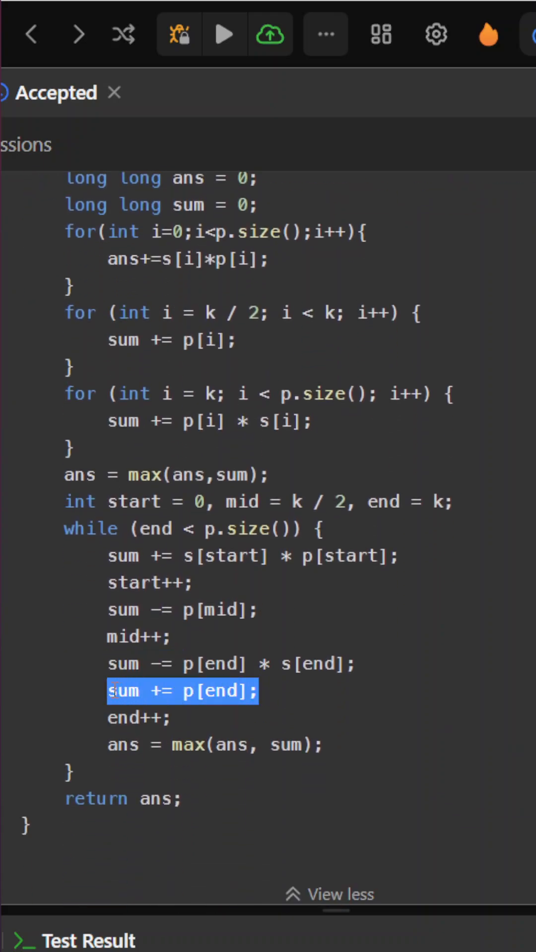
scroll(down, 3)
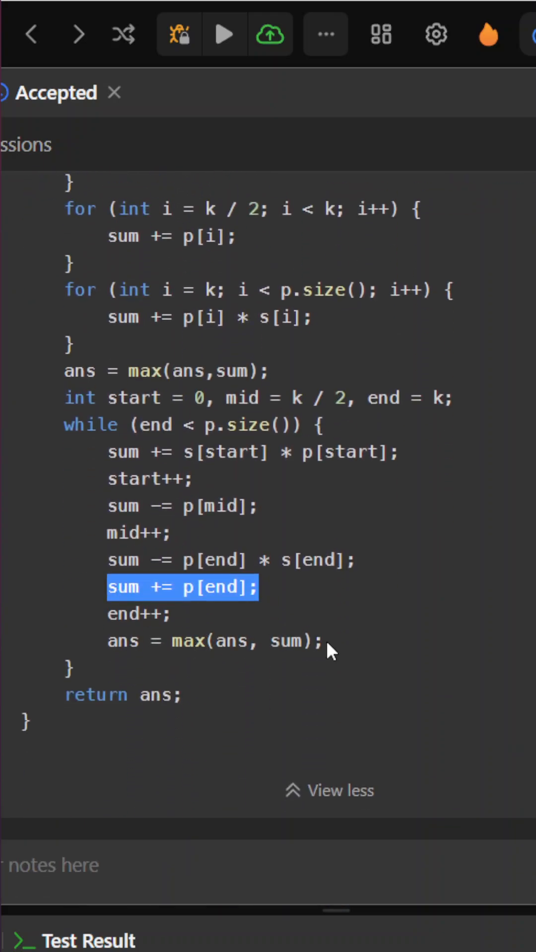